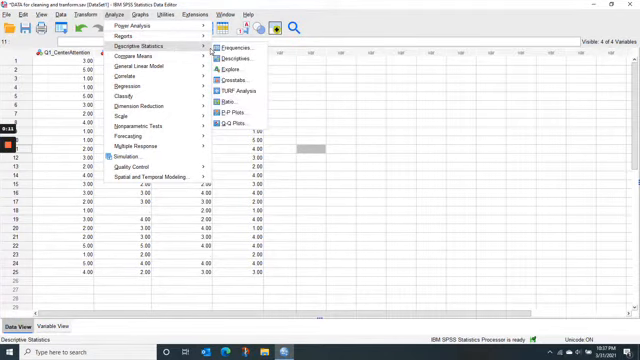
mouse_move(228, 48)
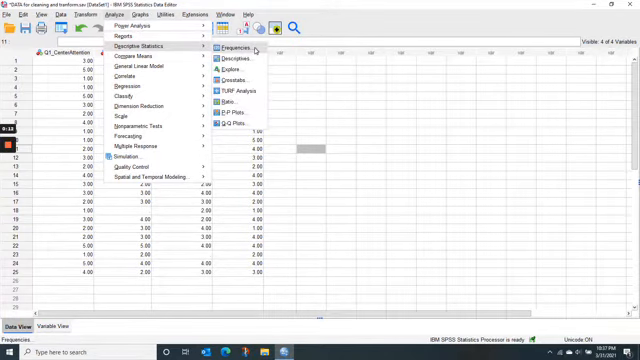
- Launch the Frequencies analysis from Analyze > Descriptive Statistics, listing the dataset variables
click(232, 48)
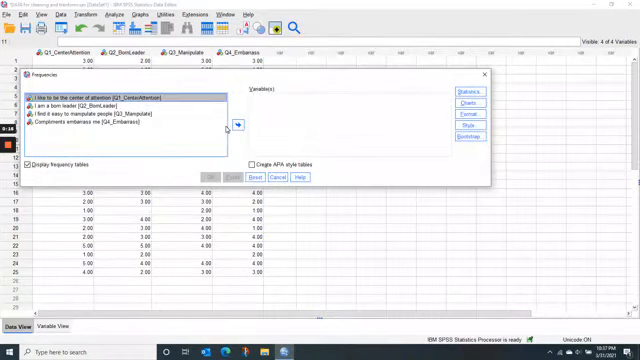